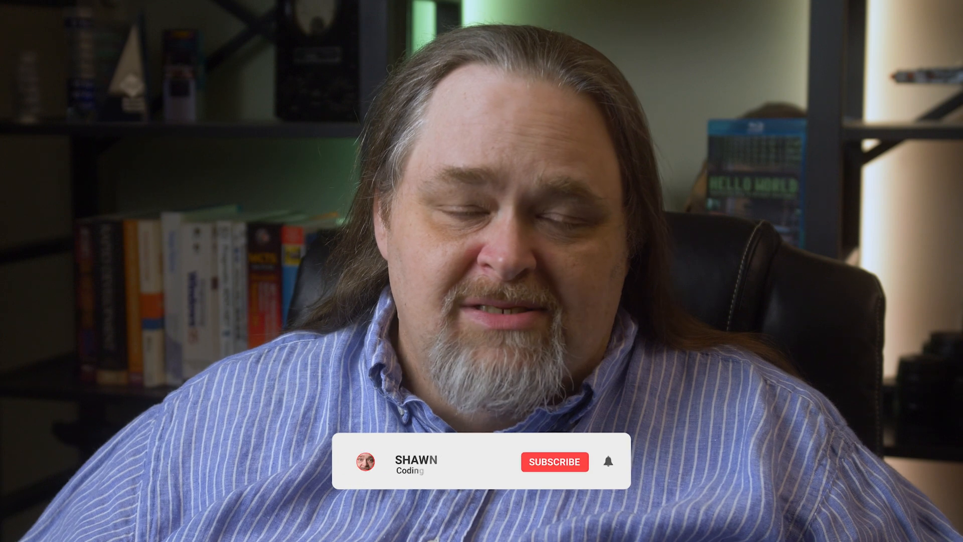
left_click(553, 461)
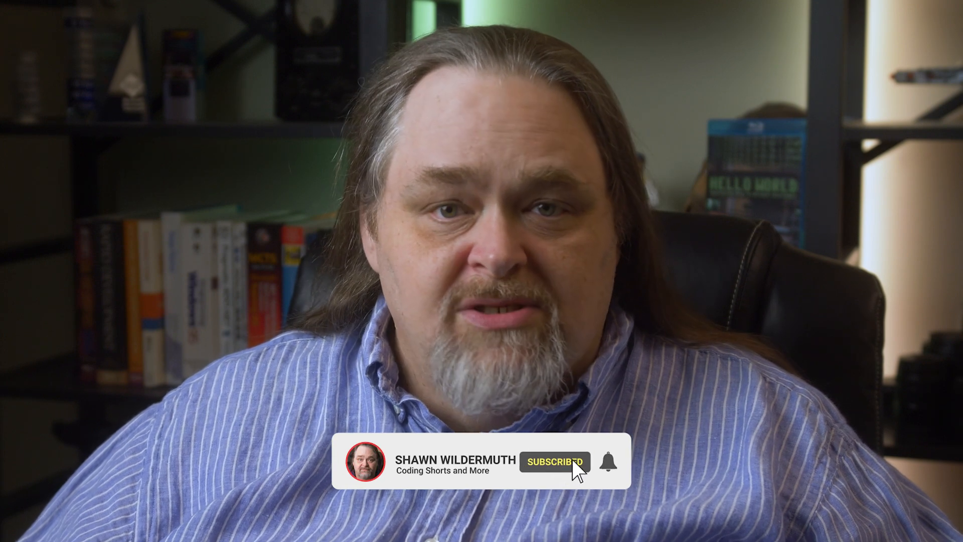
left_click(608, 461)
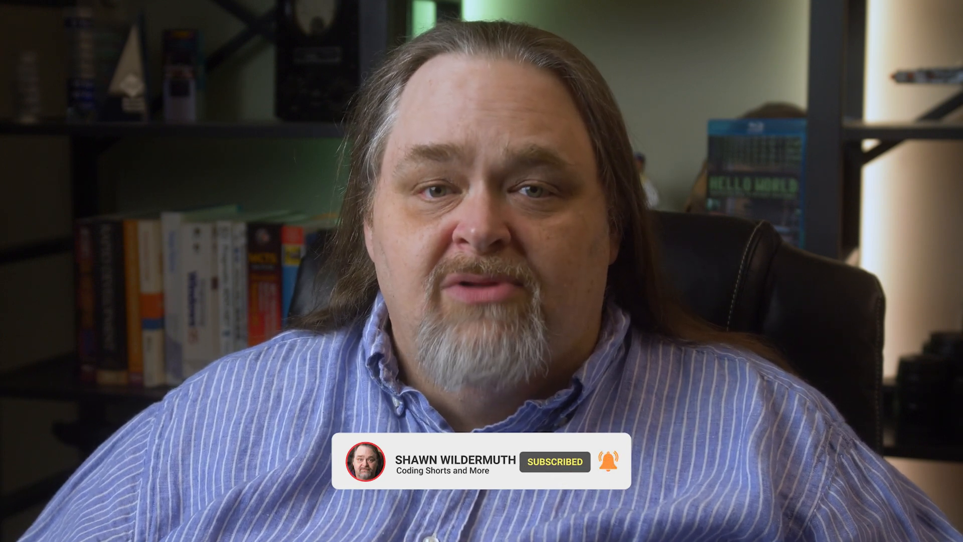